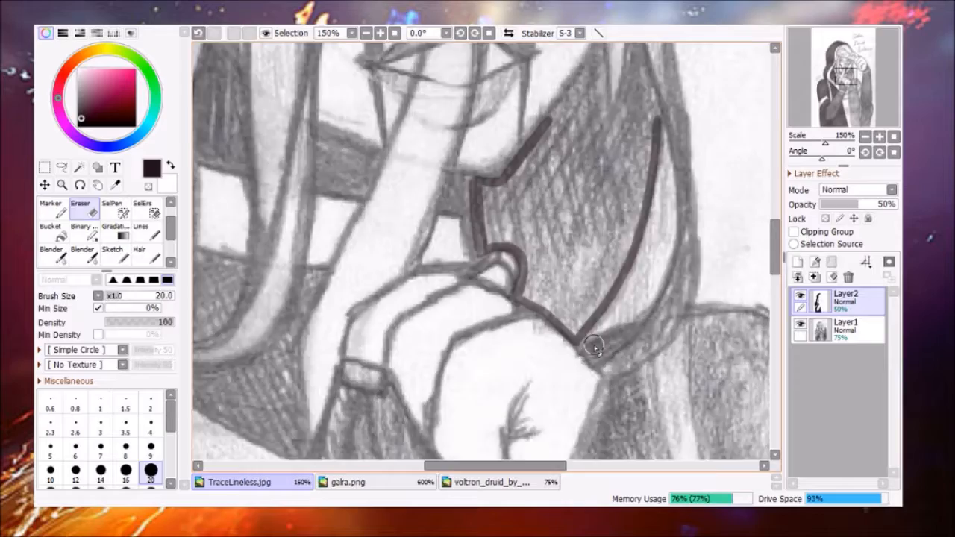
Step: Trace dark lines along the sleeve and hand edges on Layer2 over the pencil sketch
click(880, 135)
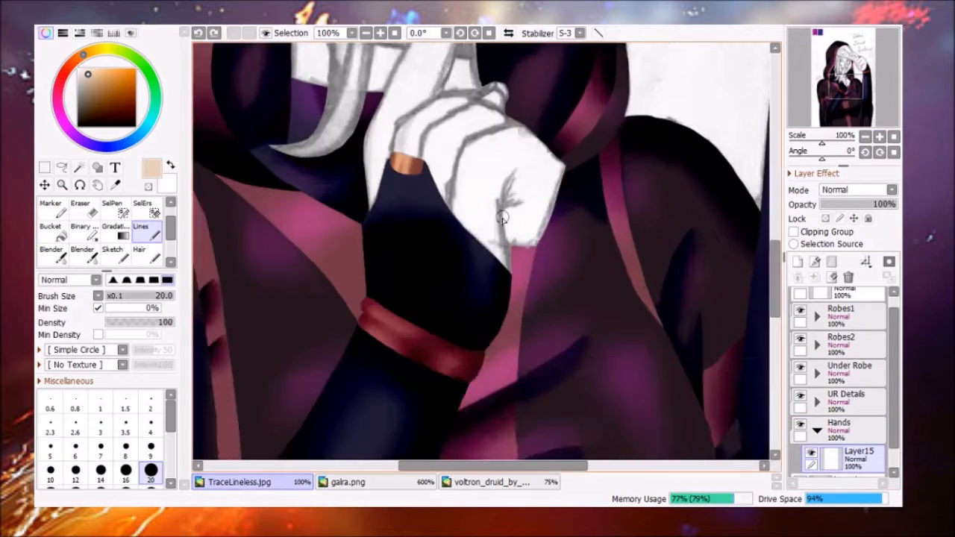
Step: Trace the hand's outer edge with a pale skin-tone Lines stroke on Layer15
click(379, 32)
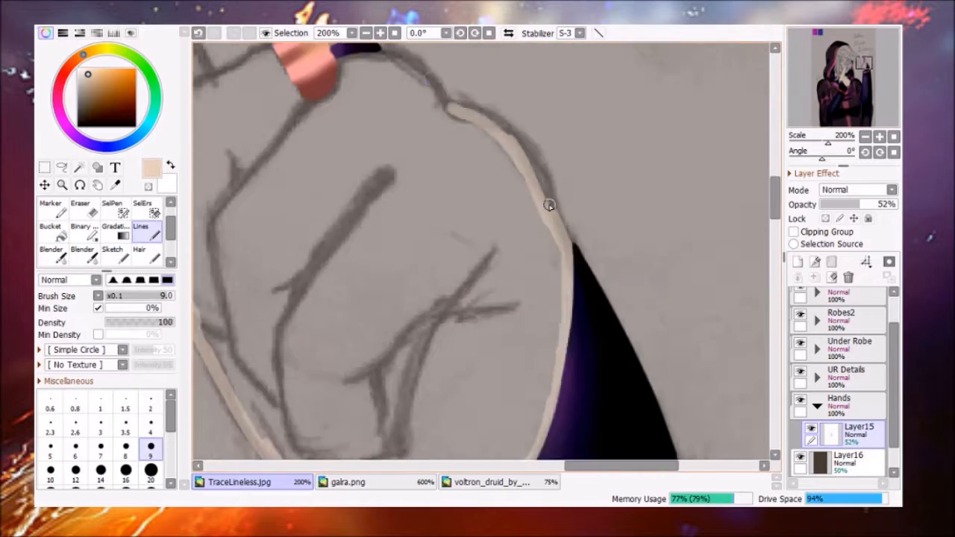